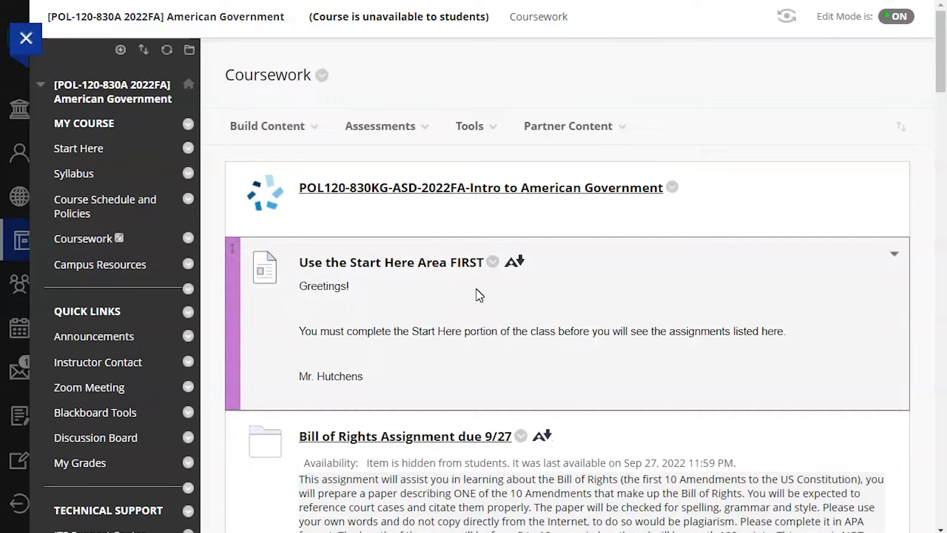
# - Reach Module Exam 1 inside the Module 1 folder and choose Edit the Test Options
pyautogui.scroll(-3)
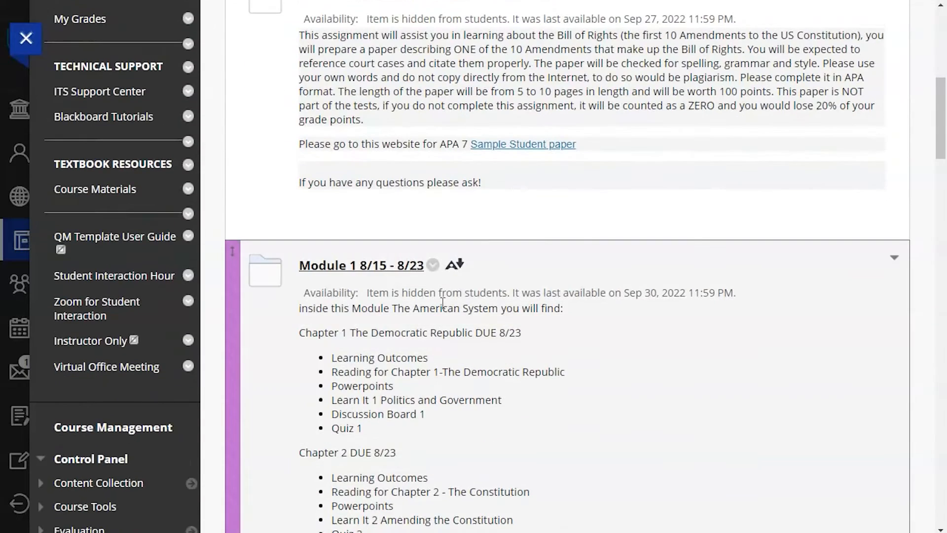
pyautogui.click(360, 265)
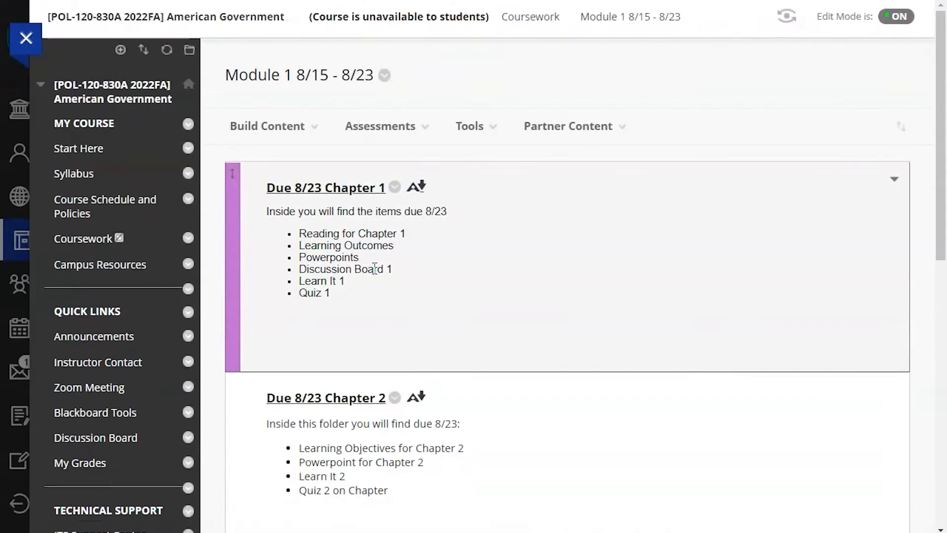
pyautogui.scroll(-3)
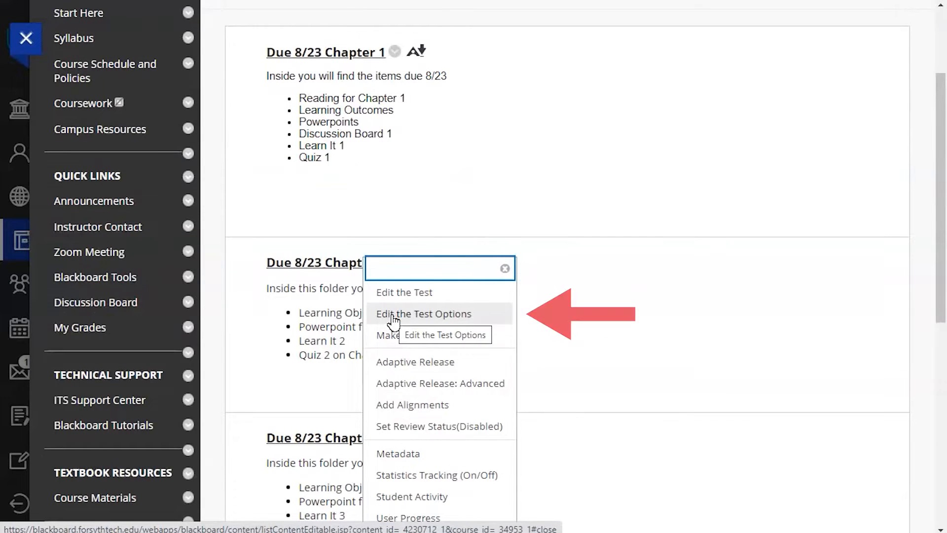
pyautogui.click(424, 314)
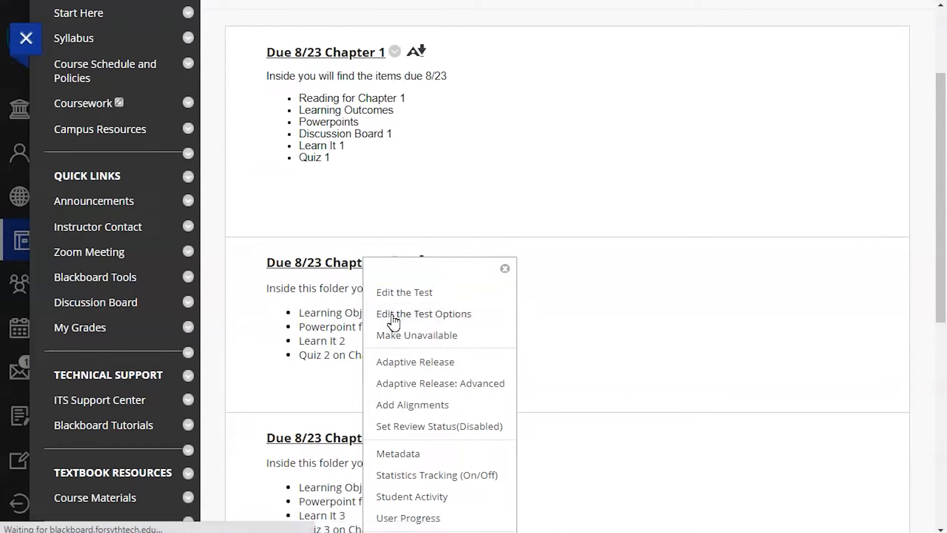
pyautogui.click(423, 314)
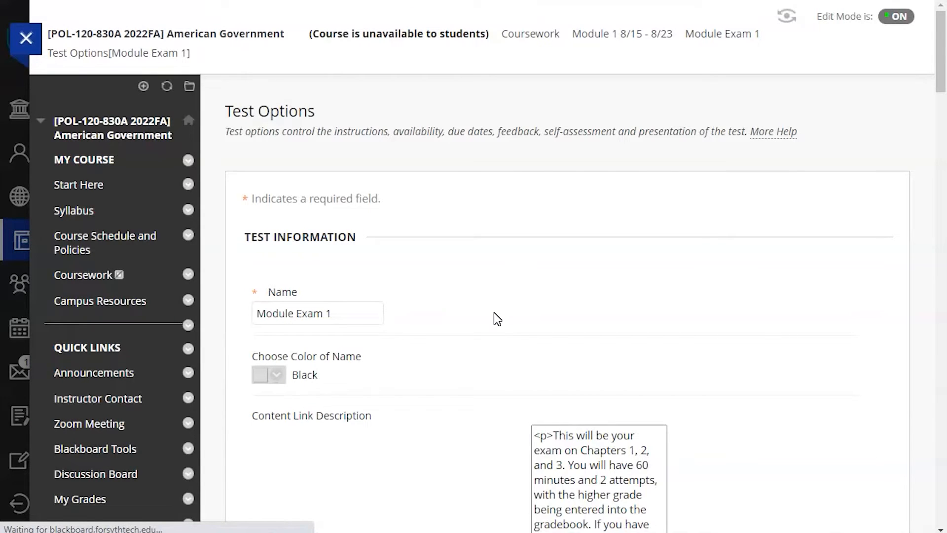
# - Begin adding a user as a Test Availability Exception via Add User or Group
pyautogui.scroll(-3)
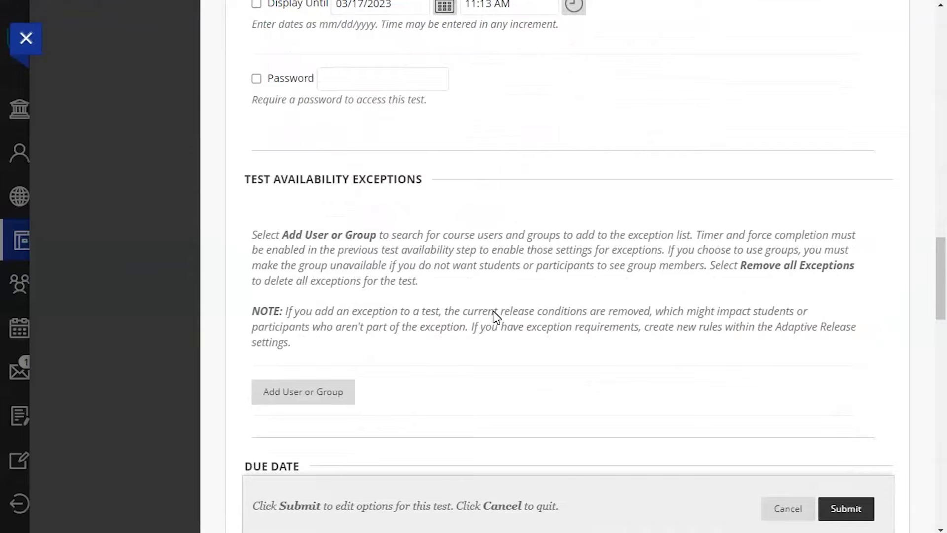
pyautogui.click(303, 392)
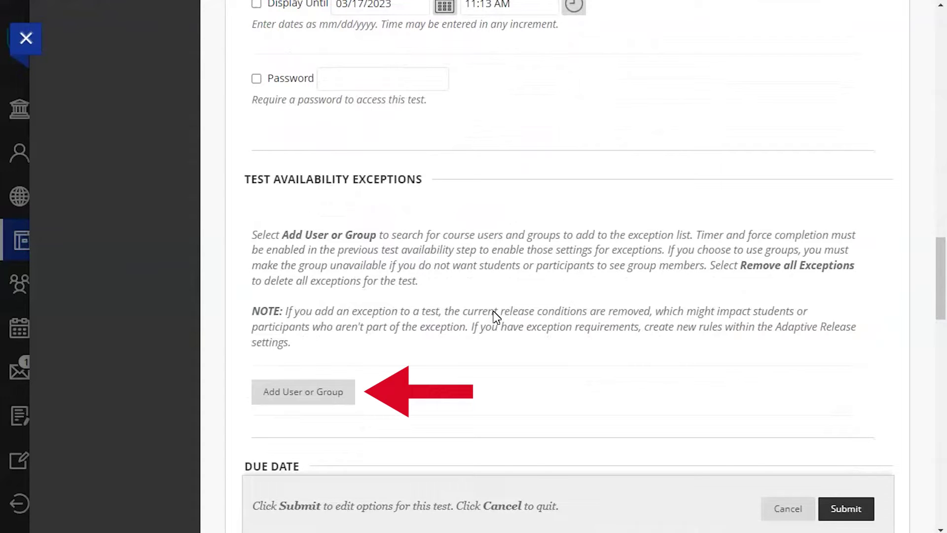
pyautogui.click(303, 392)
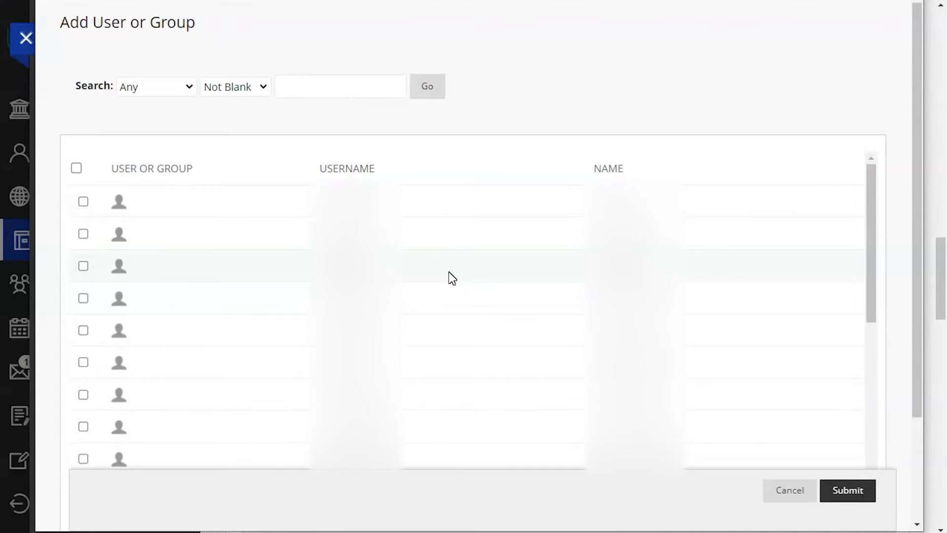
# - Select the student and submit, listing them with 2 attempts and a 60-minute timer
pyautogui.click(83, 298)
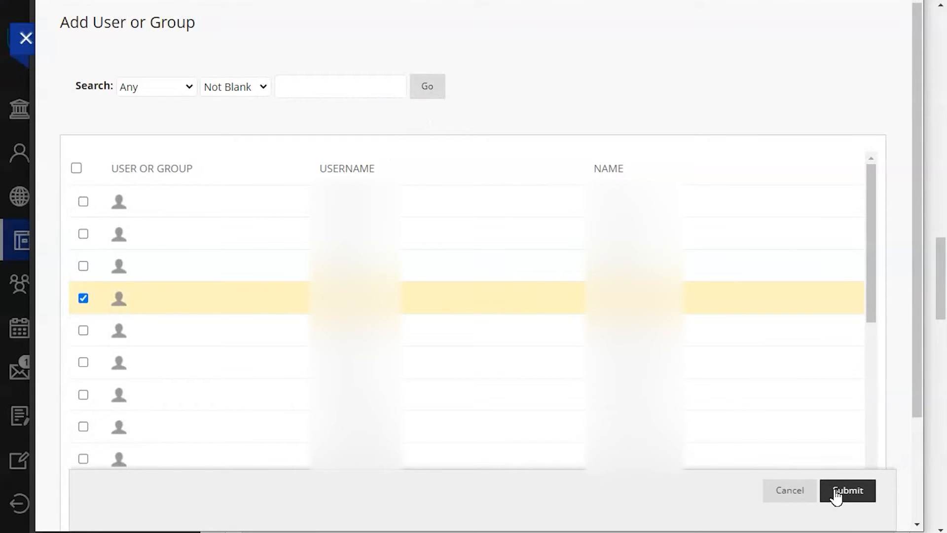
pyautogui.click(851, 490)
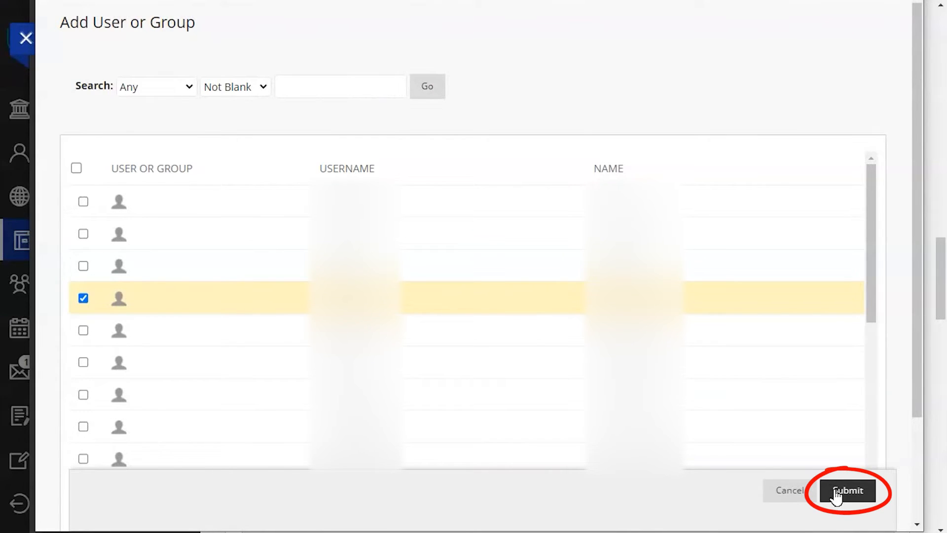
pyautogui.click(849, 490)
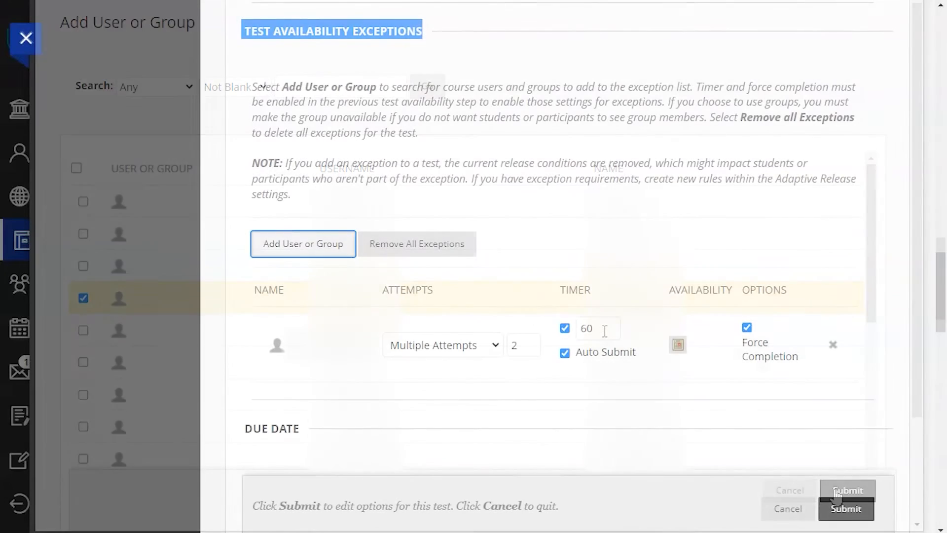
# - Raise the student's exception timer to 90 minutes and submit the Test Options
pyautogui.click(848, 493)
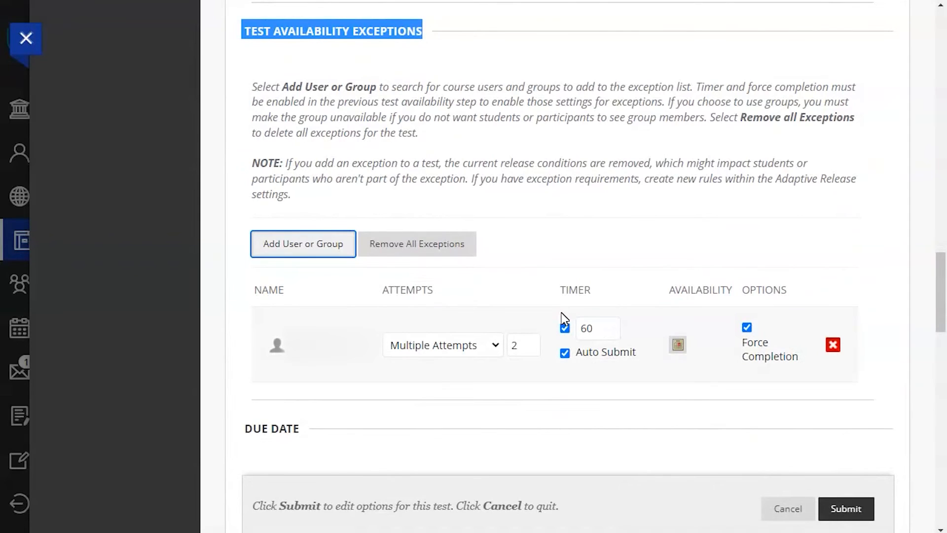
pyautogui.click(597, 328)
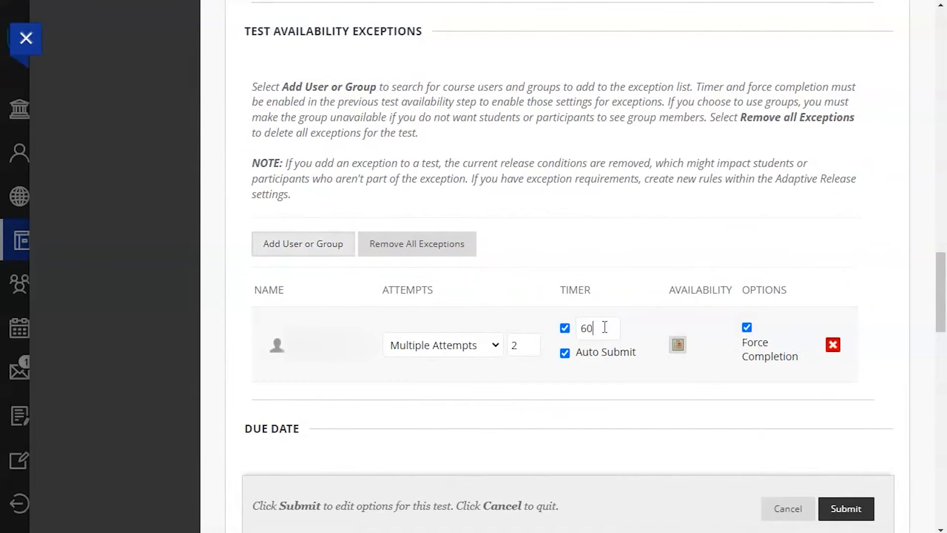
pyautogui.write('90')
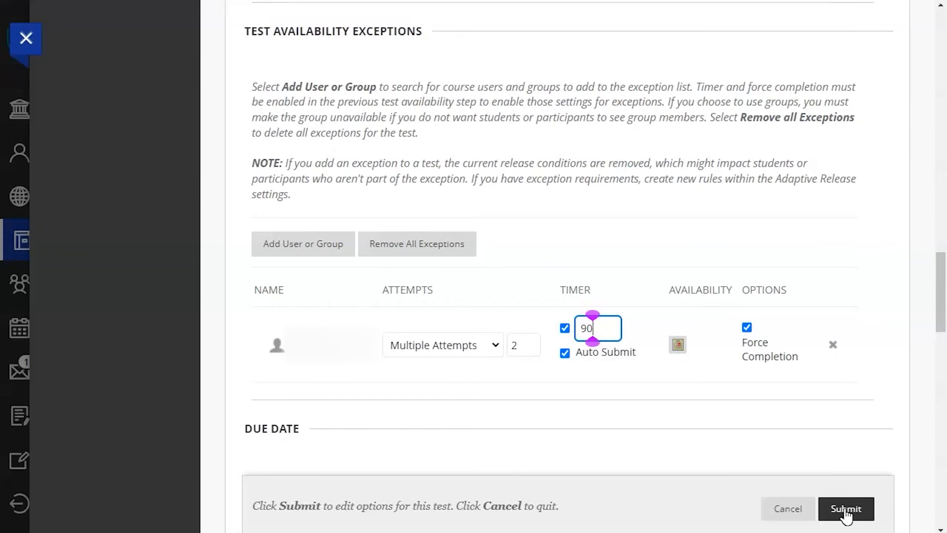
pyautogui.click(849, 509)
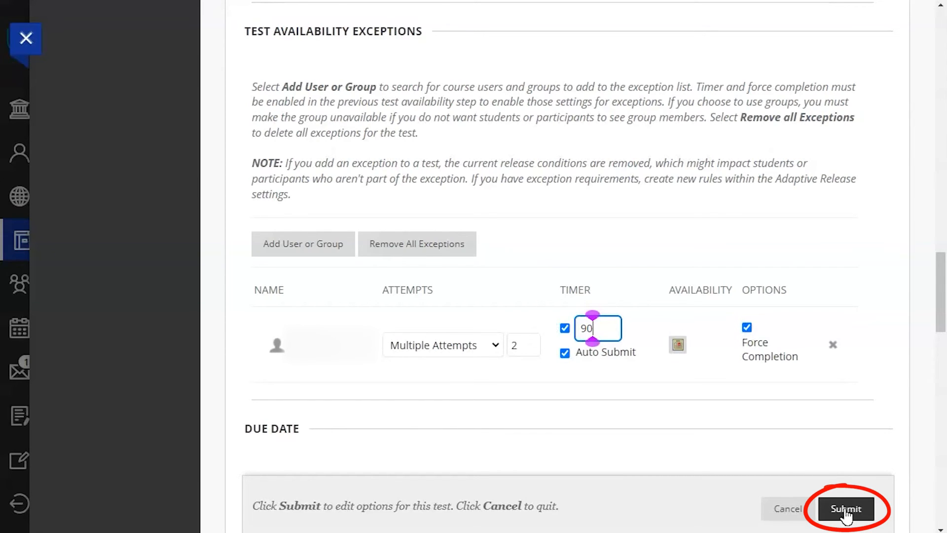
pyautogui.click(847, 508)
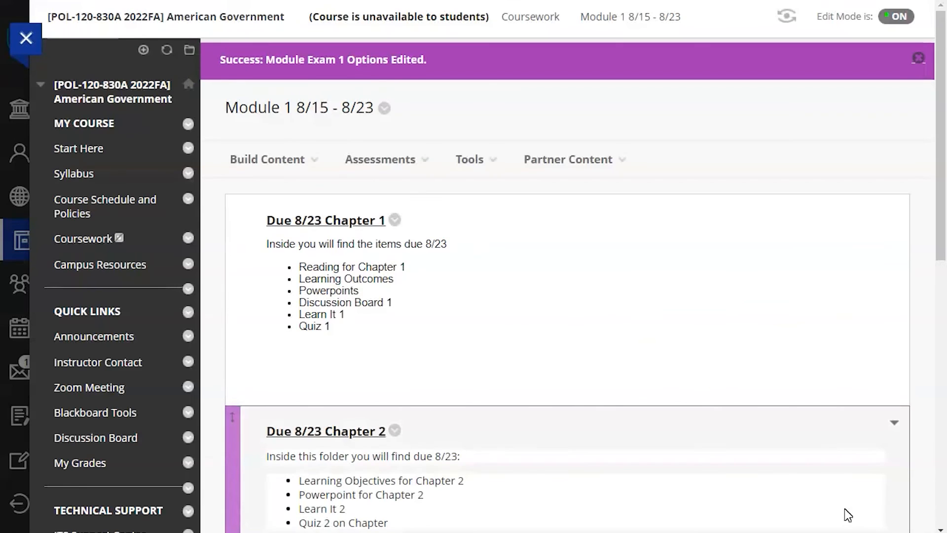